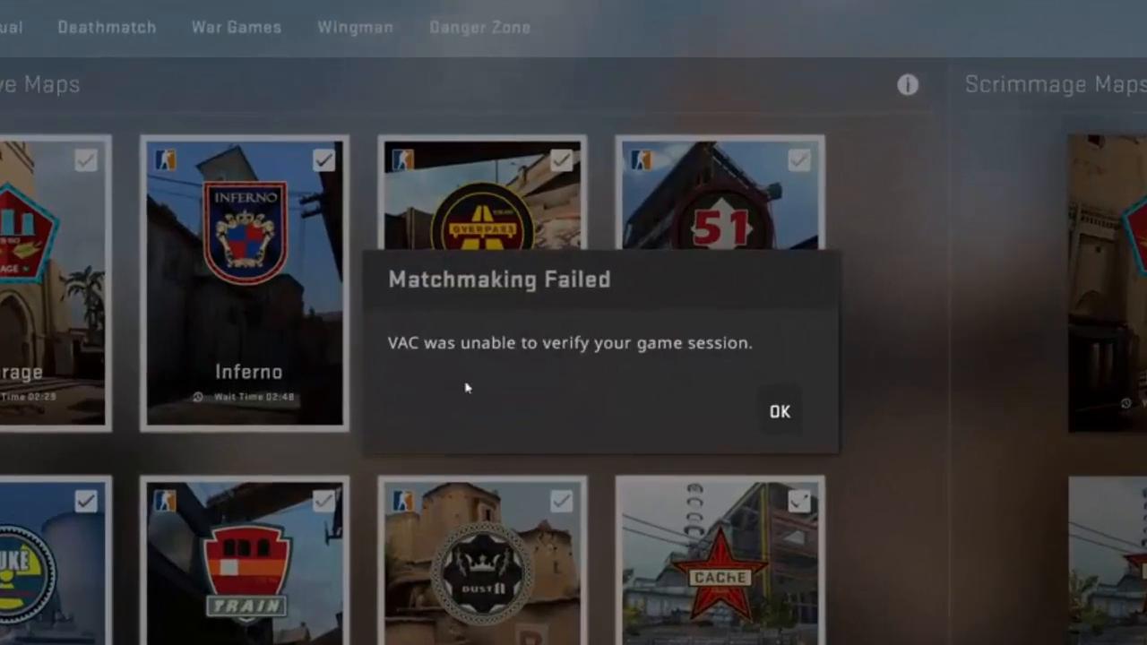
{"action": "mouse_move", "coordinate": [413, 398]}
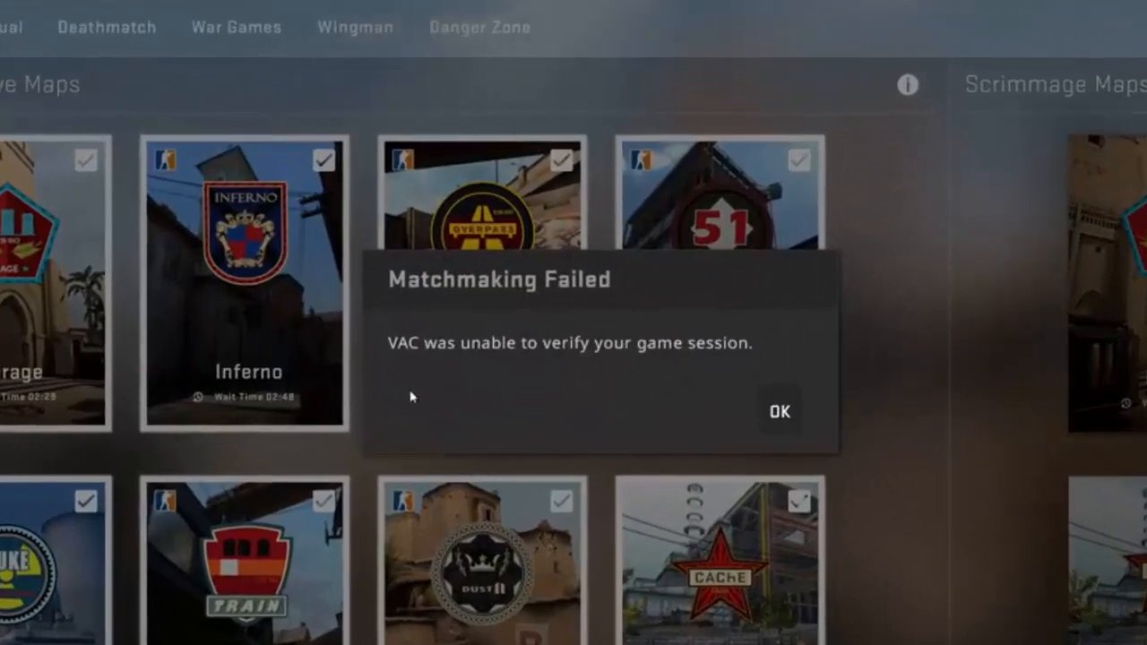
{"action": "mouse_move", "coordinate": [740, 420]}
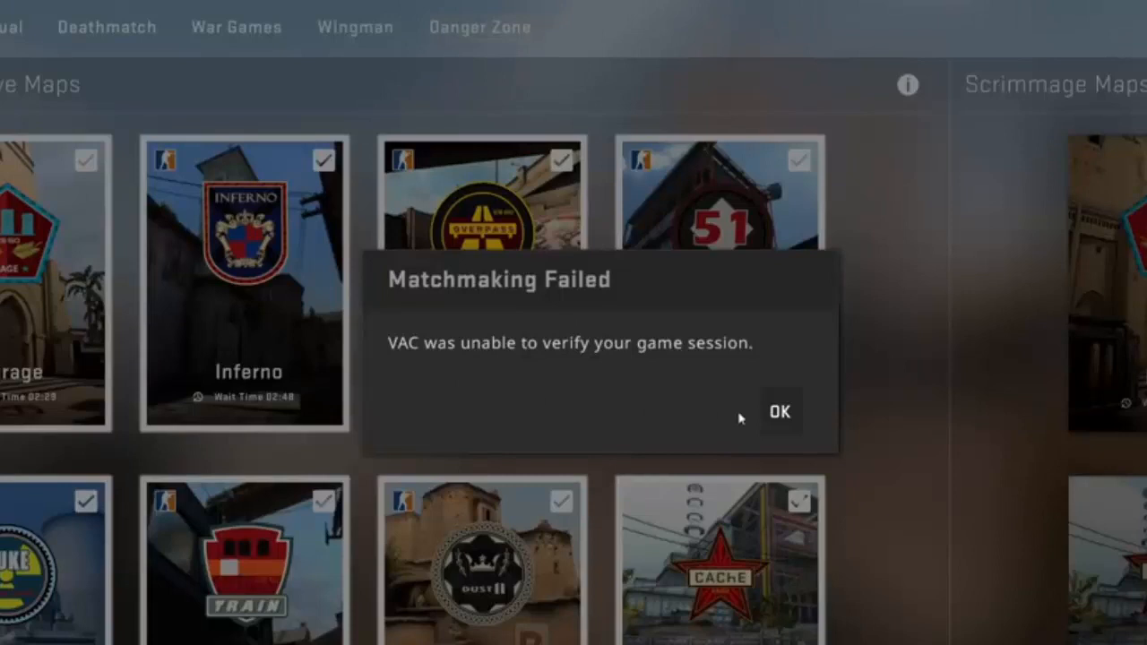
{"action": "mouse_move", "coordinate": [778, 416]}
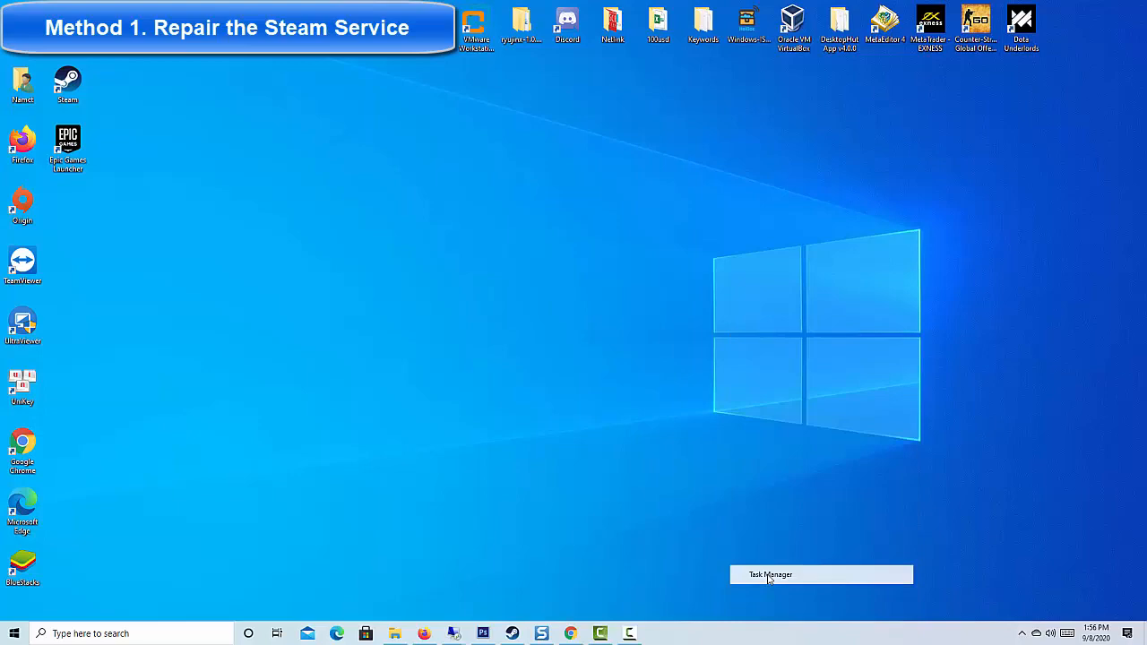
- End the Steam Client Bootstrapper and other Steam processes, then close Task Manager
{"action": "left_click", "coordinate": [769, 574]}
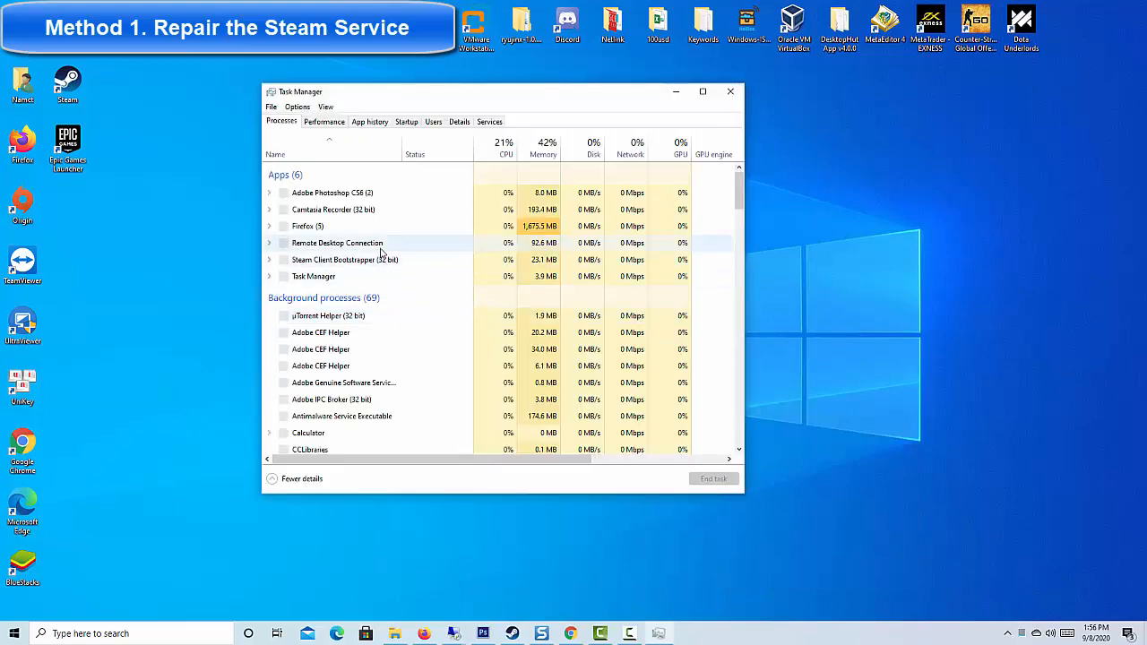
{"action": "left_click", "coordinate": [703, 92]}
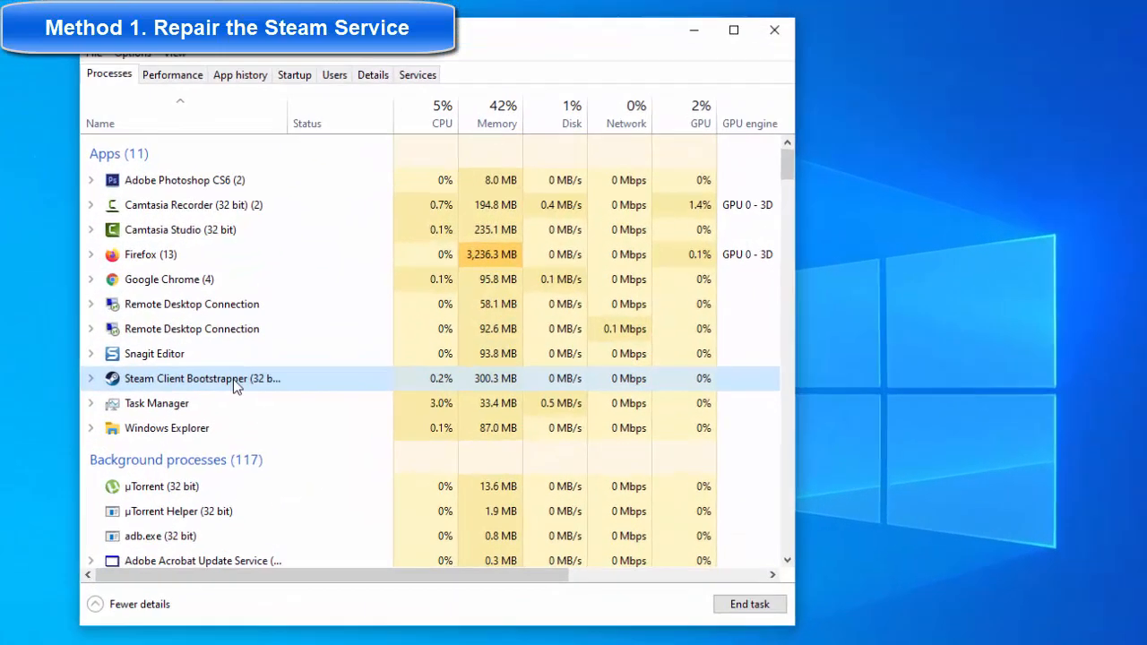
{"action": "right_click", "coordinate": [201, 378]}
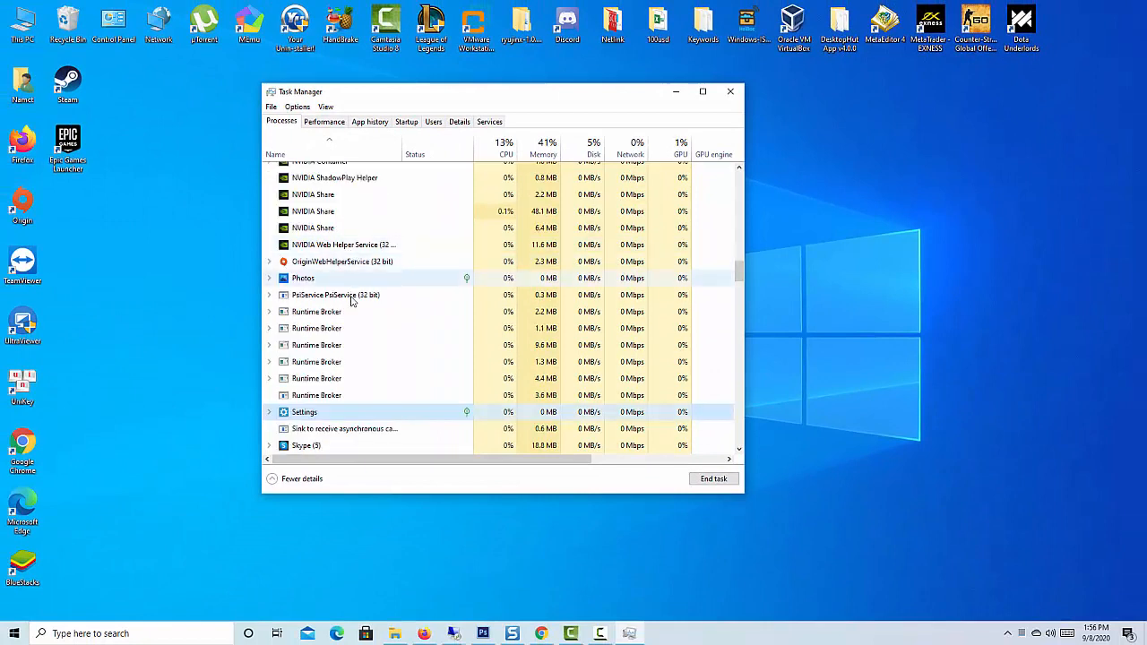
{"action": "scroll", "scroll_direction": "down", "scroll_amount": 3}
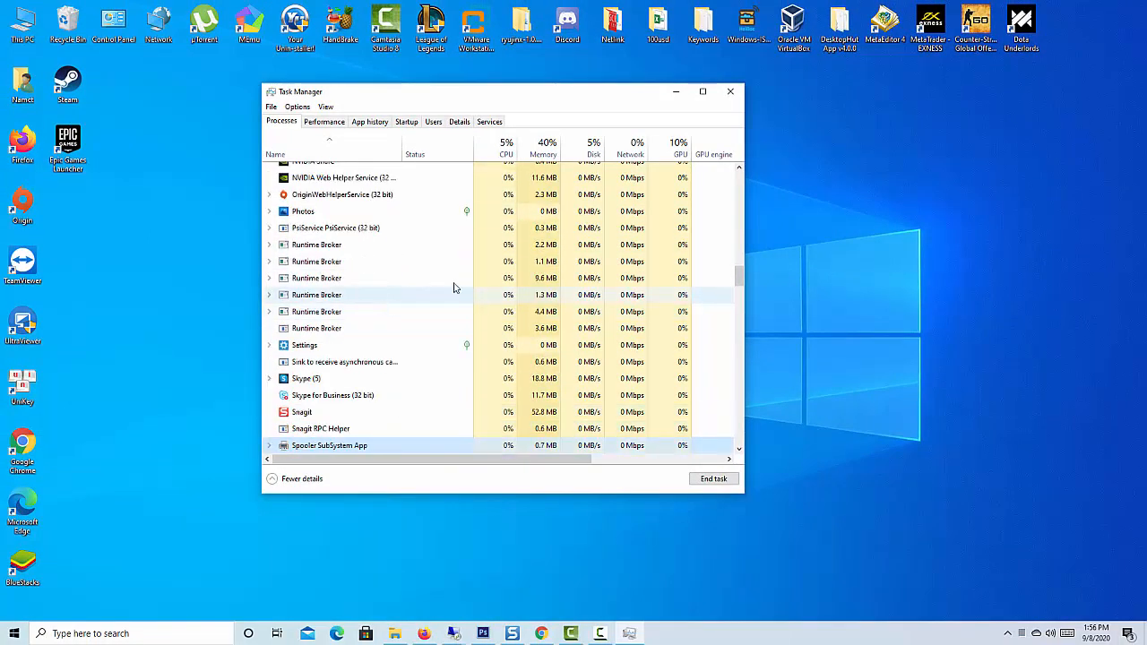
{"action": "left_click", "coordinate": [730, 92]}
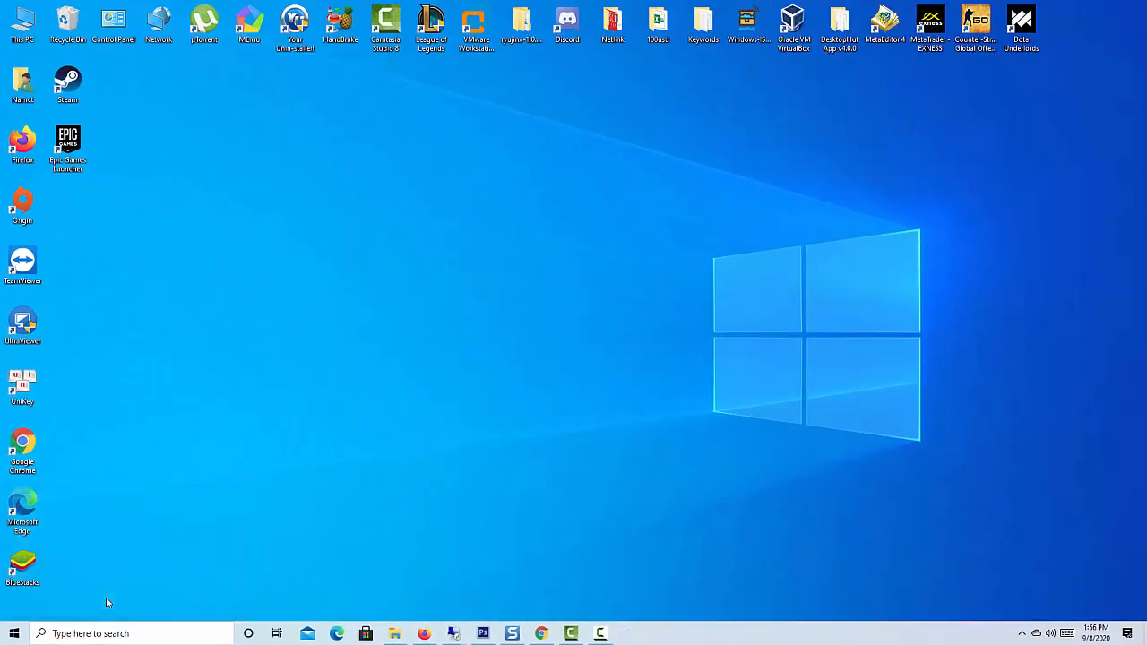
{"action": "mouse_move", "coordinate": [451, 400]}
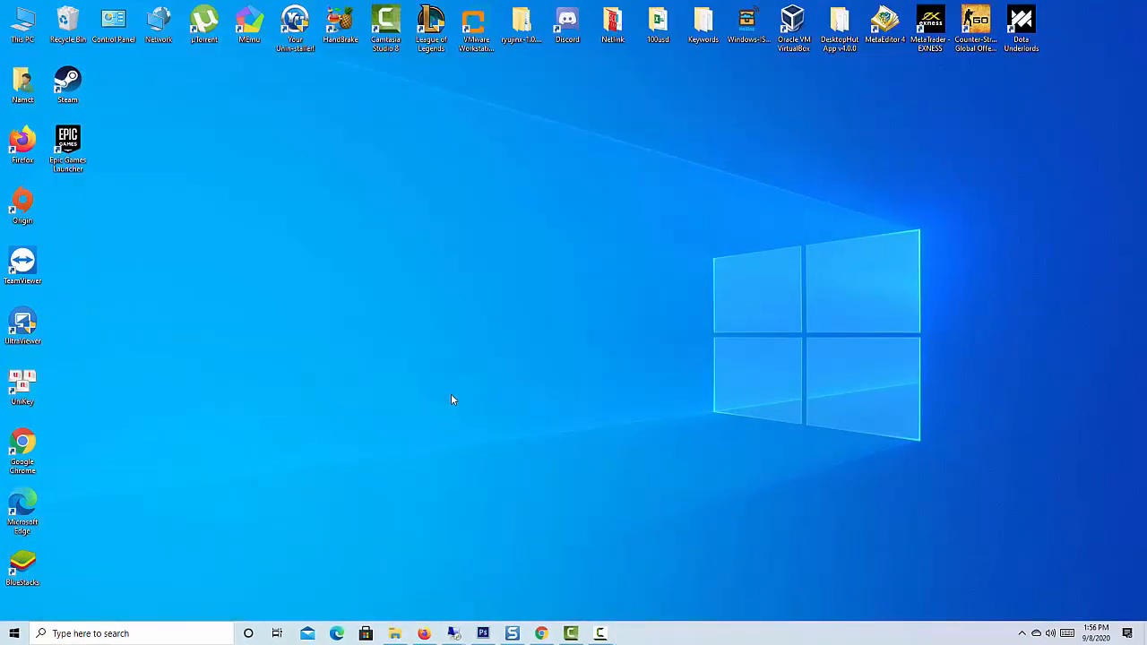
{"action": "mouse_move", "coordinate": [470, 402]}
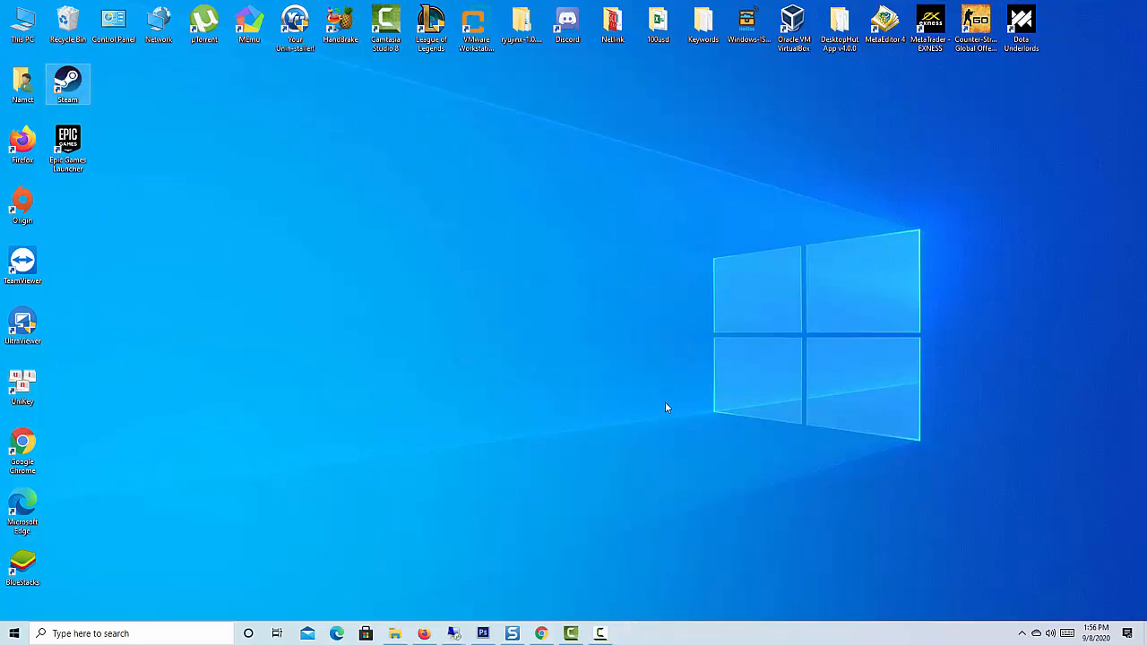
- Launch Steam from its desktop shortcut so the store window appears
{"action": "double_click", "coordinate": [68, 86]}
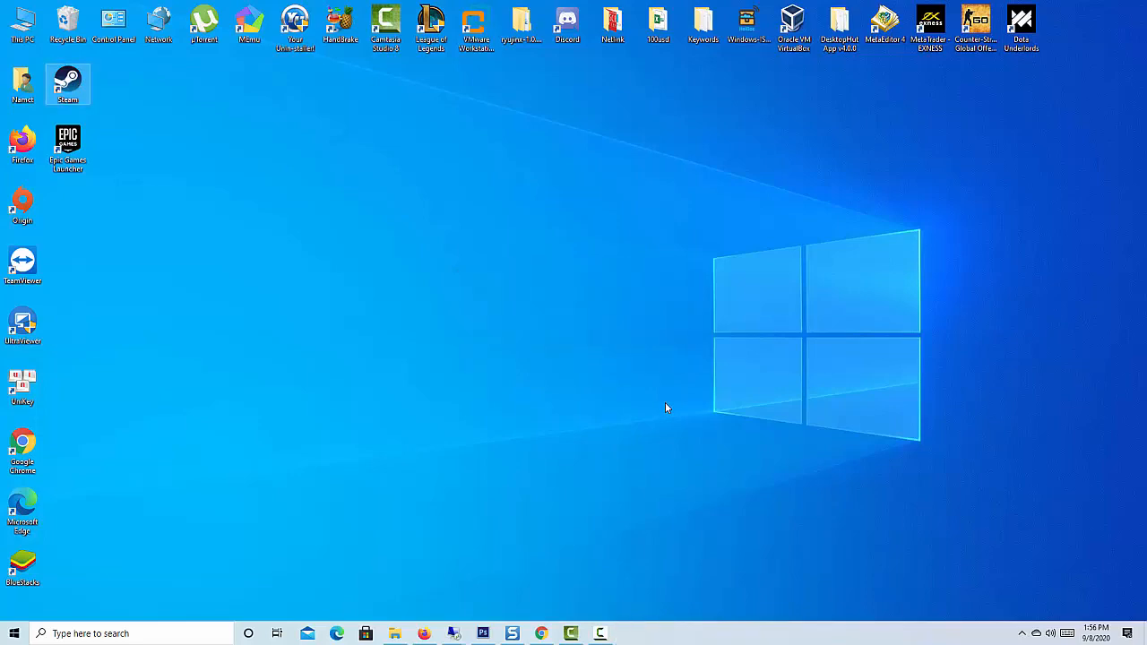
{"action": "double_click", "coordinate": [68, 84]}
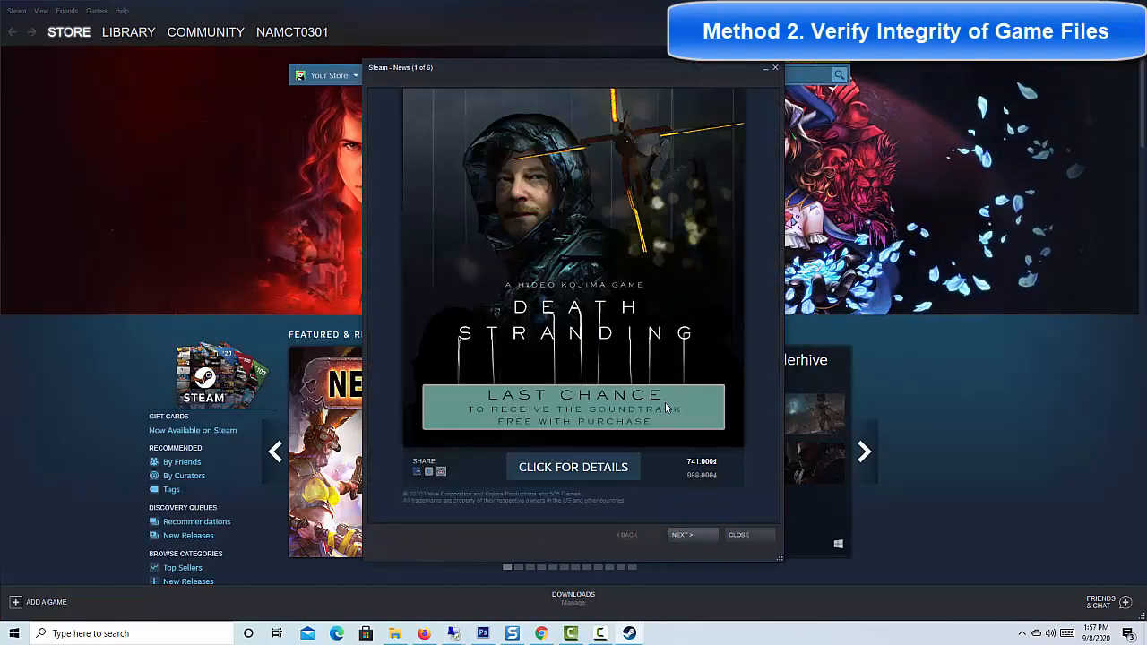
{"action": "mouse_move", "coordinate": [726, 254]}
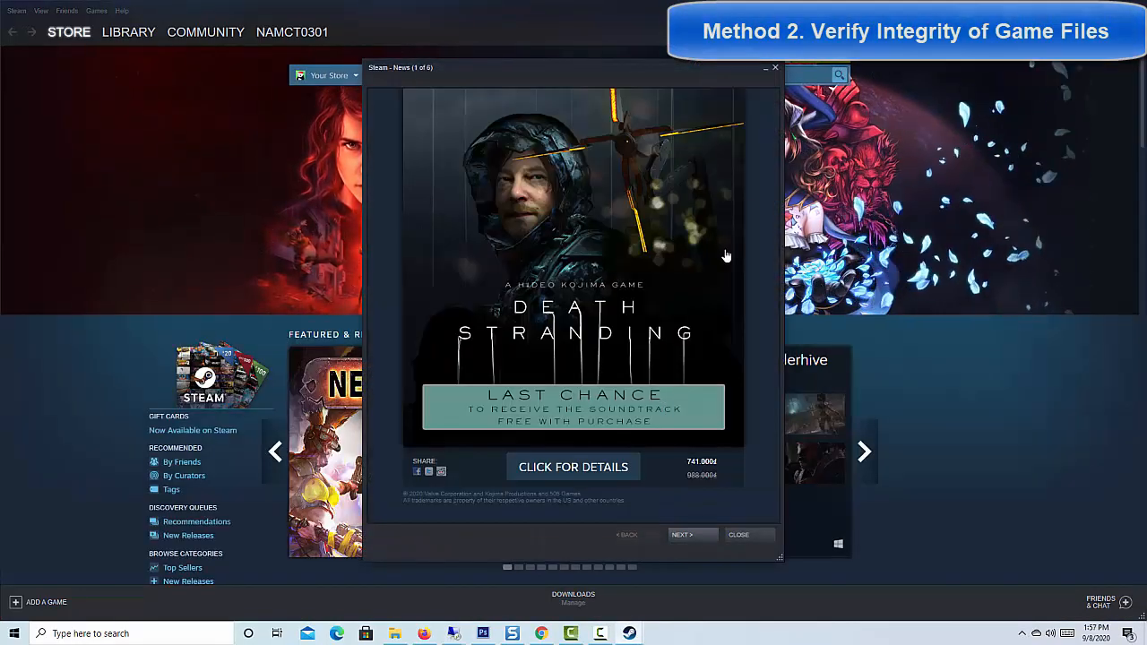
- Dismiss the news pop-up and select Counter-Strike: Global Offensive in the library
{"action": "left_click", "coordinate": [738, 534]}
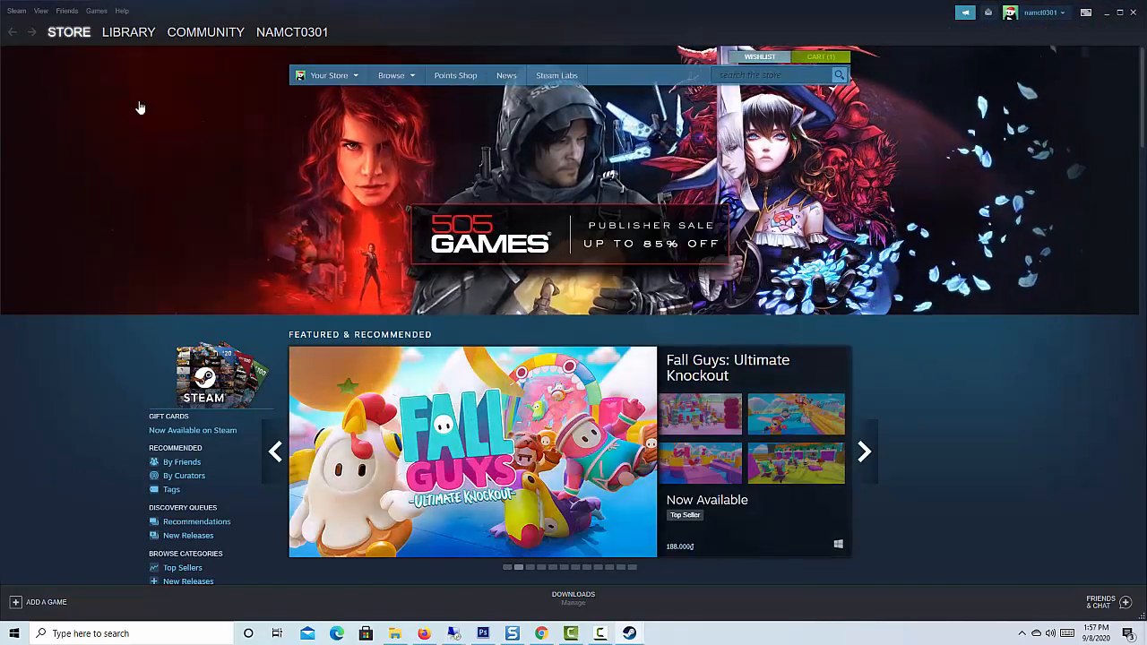
{"action": "left_click", "coordinate": [129, 32]}
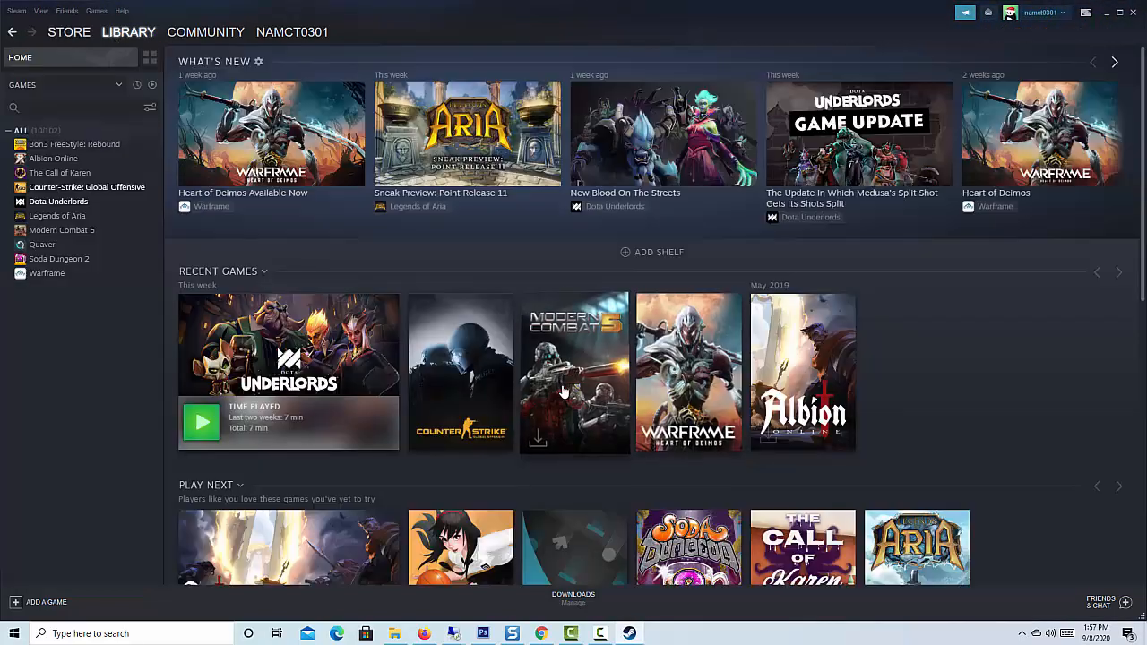
{"action": "left_click", "coordinate": [86, 186]}
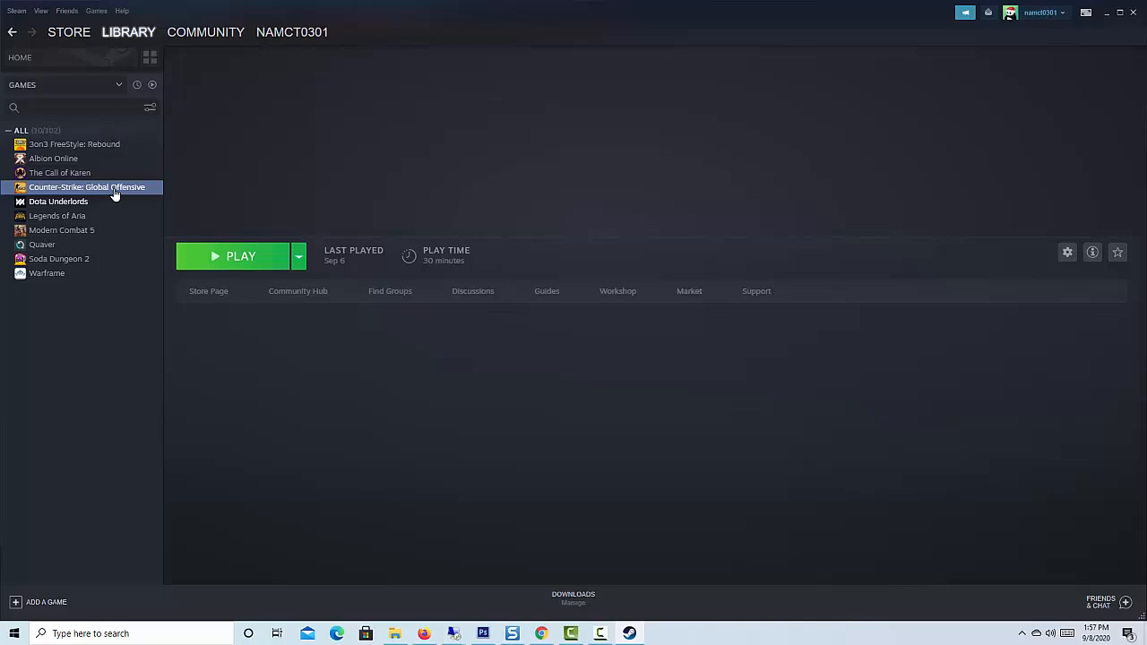
{"action": "left_click", "coordinate": [86, 187]}
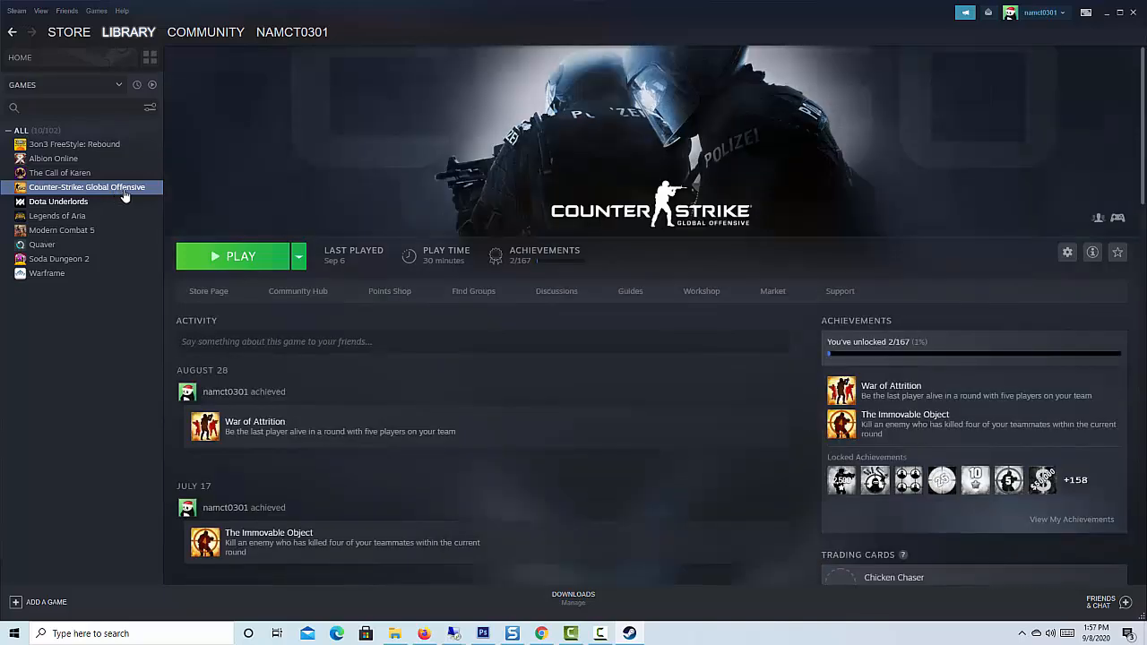
- Verify integrity of CS:GO's game files from its Local Files properties
{"action": "right_click", "coordinate": [86, 187]}
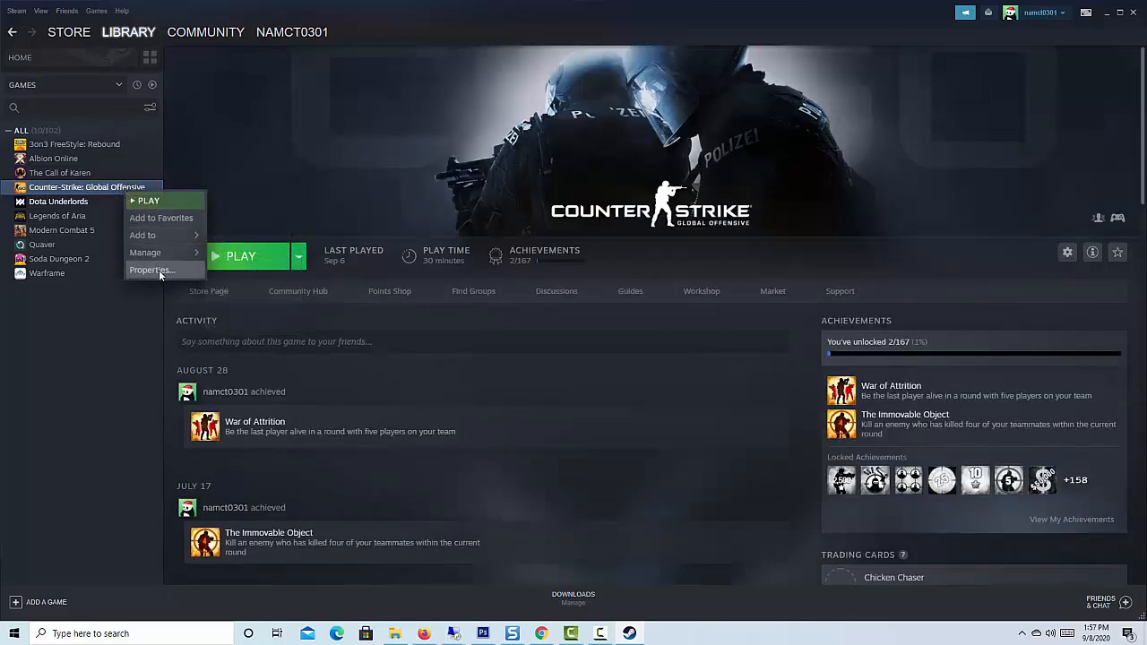
{"action": "left_click", "coordinate": [150, 269]}
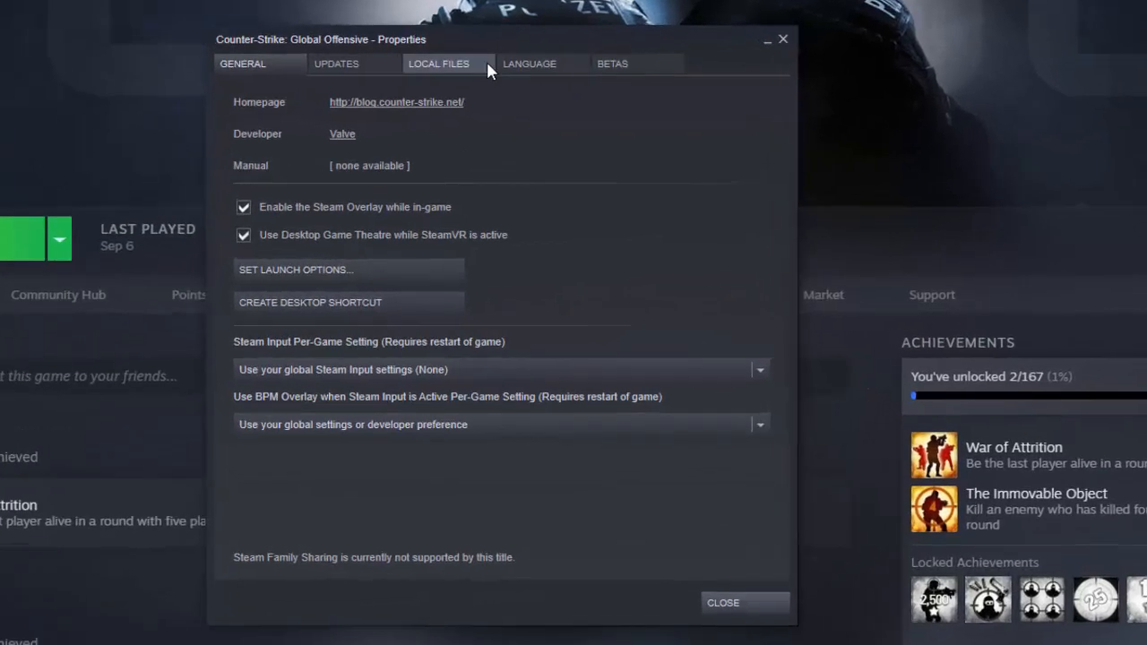
{"action": "left_click", "coordinate": [437, 64]}
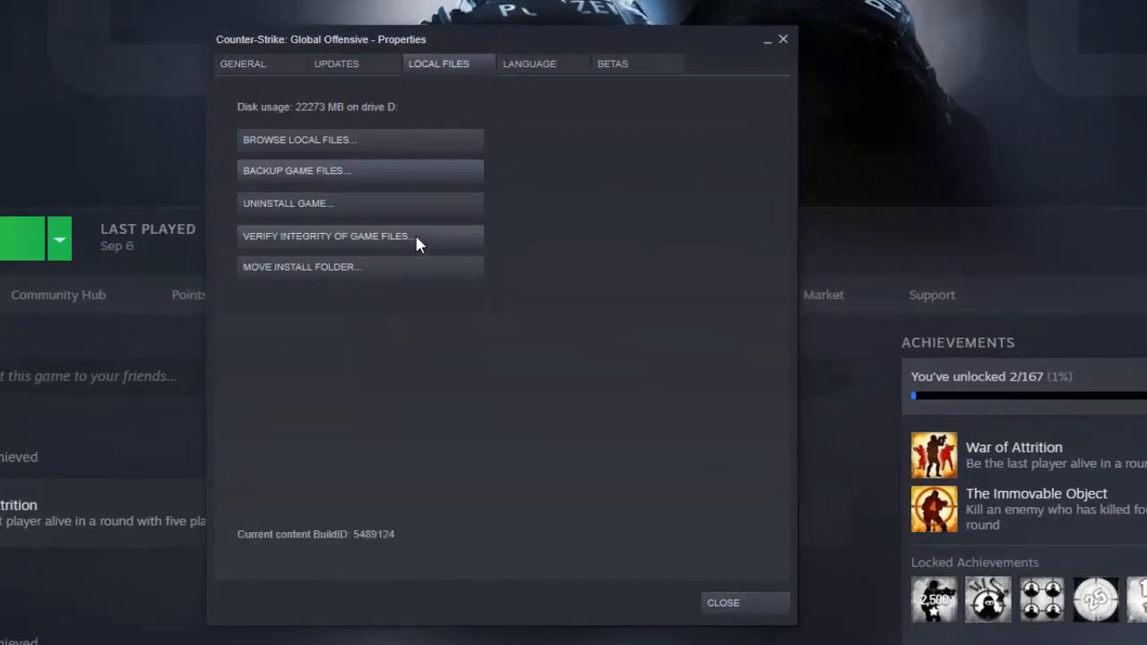
{"action": "left_click", "coordinate": [328, 237]}
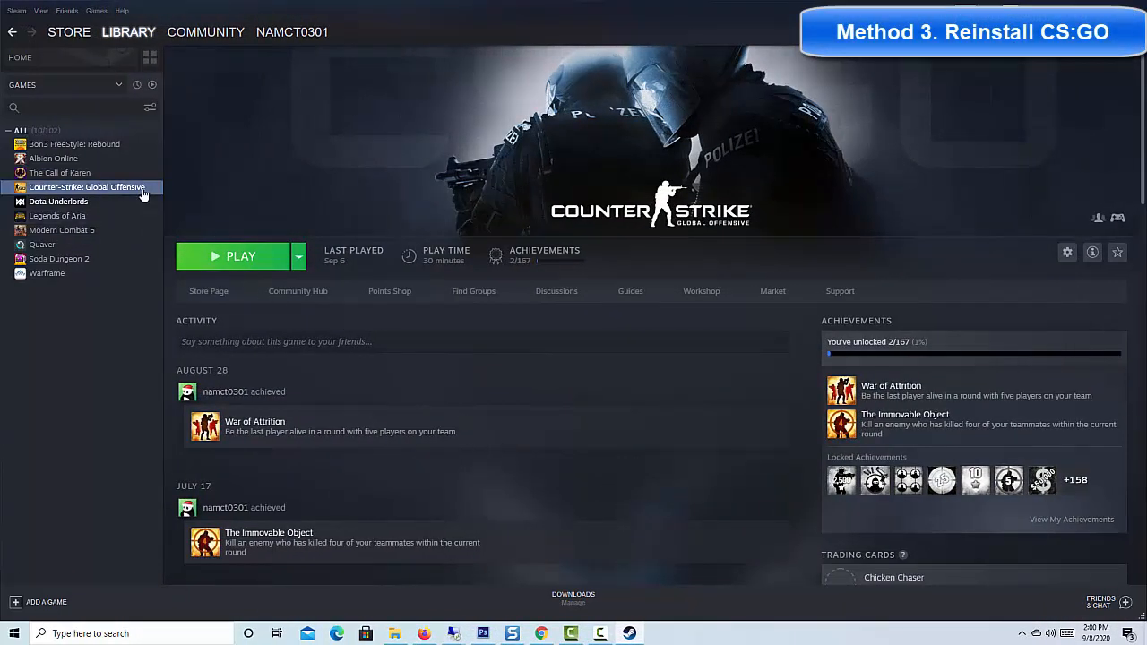
- Uninstall CS:GO via its Local Files properties and confirm the removal
{"action": "right_click", "coordinate": [86, 186]}
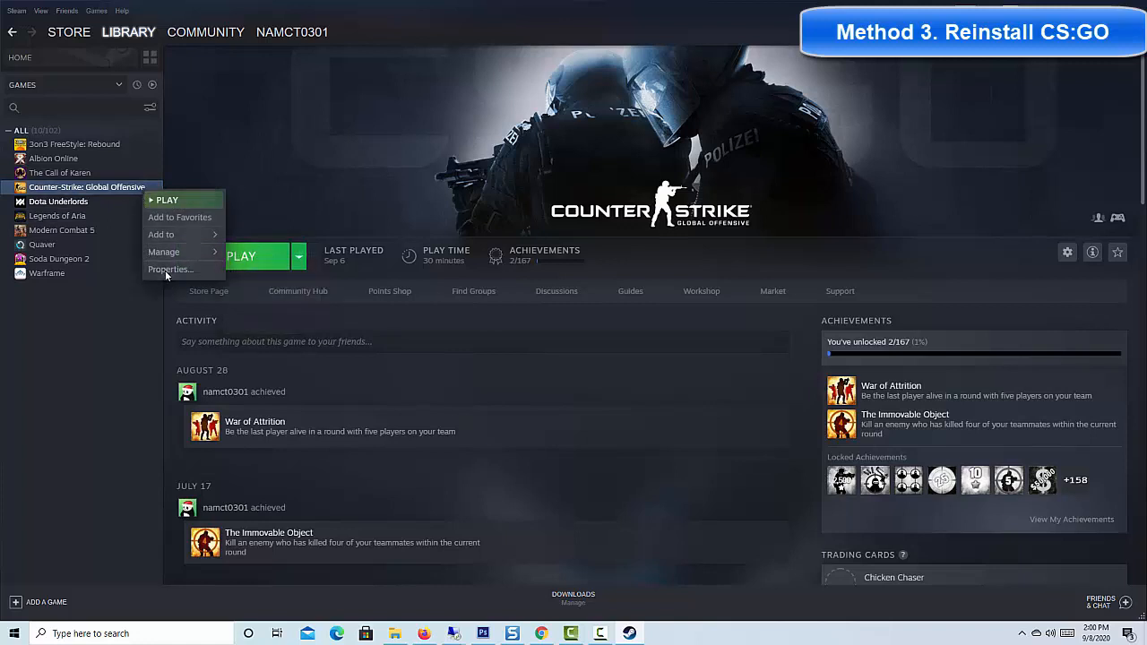
{"action": "left_click", "coordinate": [170, 269]}
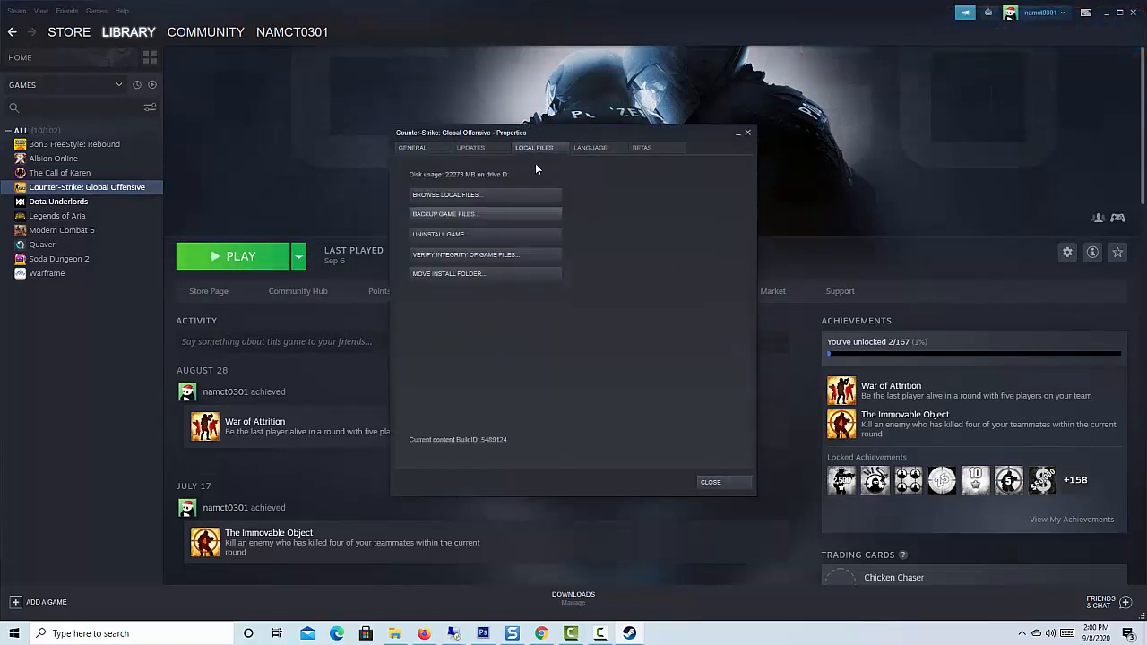
{"action": "mouse_move", "coordinate": [537, 233]}
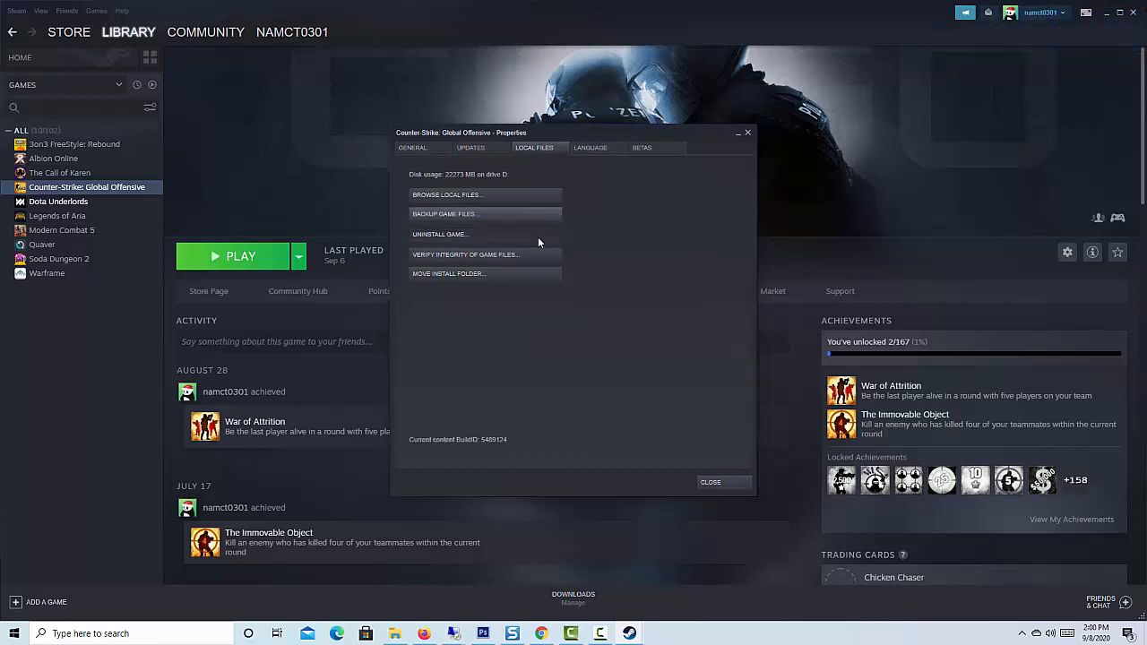
{"action": "left_click", "coordinate": [441, 233]}
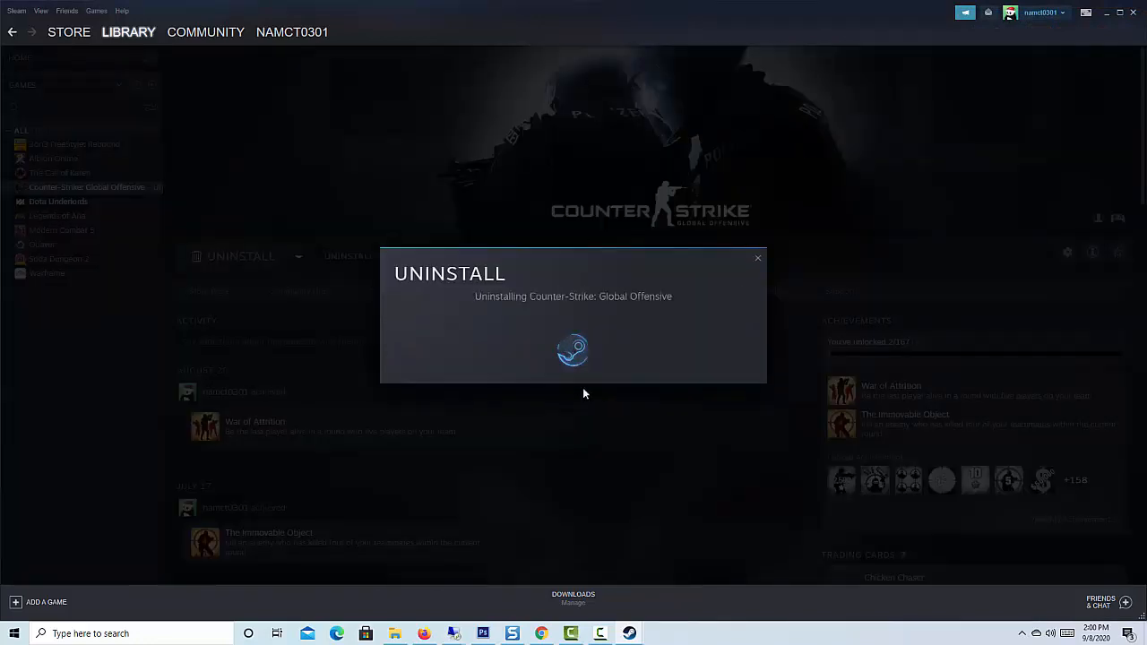
{"action": "left_click", "coordinate": [756, 258]}
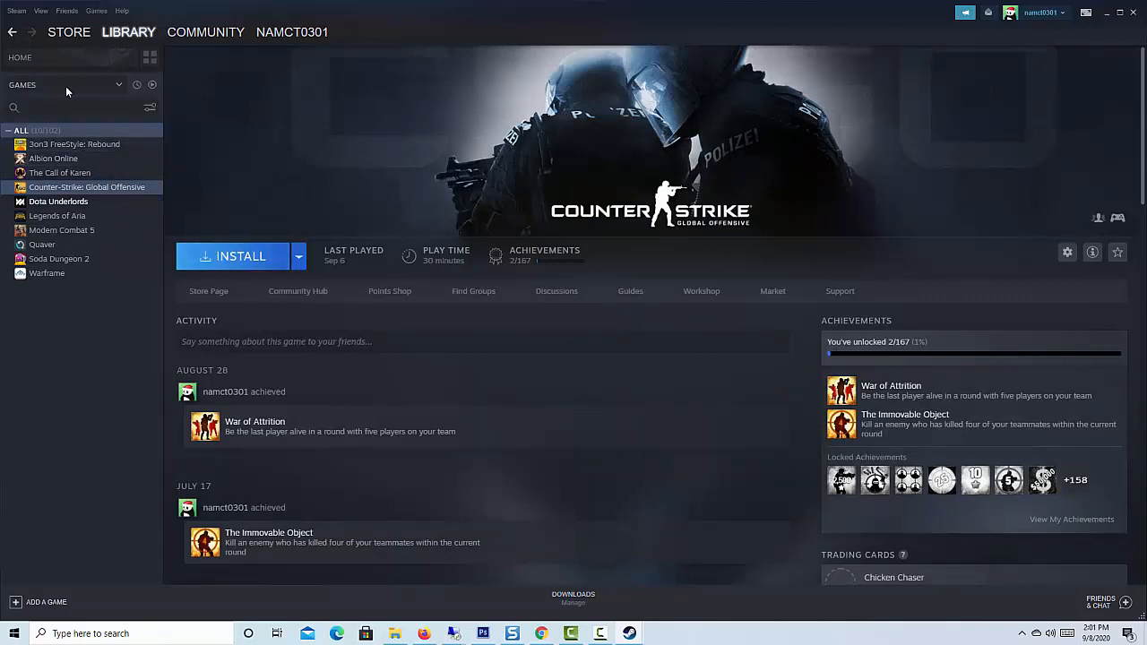
{"action": "mouse_move", "coordinate": [241, 256]}
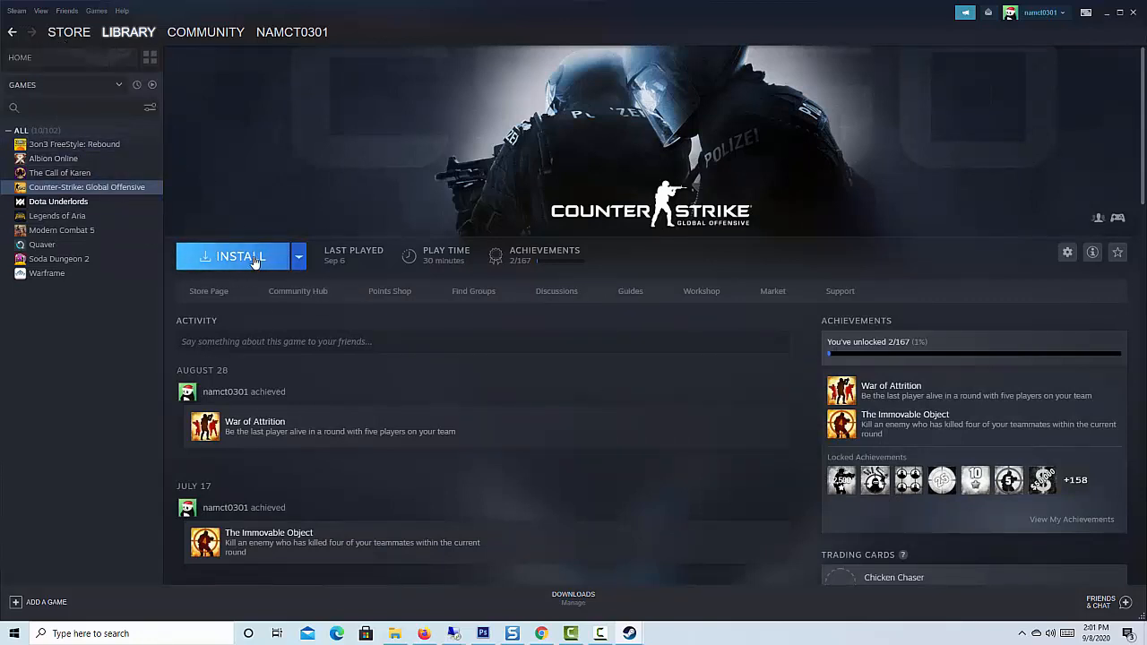
- Install CS:GO again to a D: drive location so it begins downloading
{"action": "left_click", "coordinate": [241, 257]}
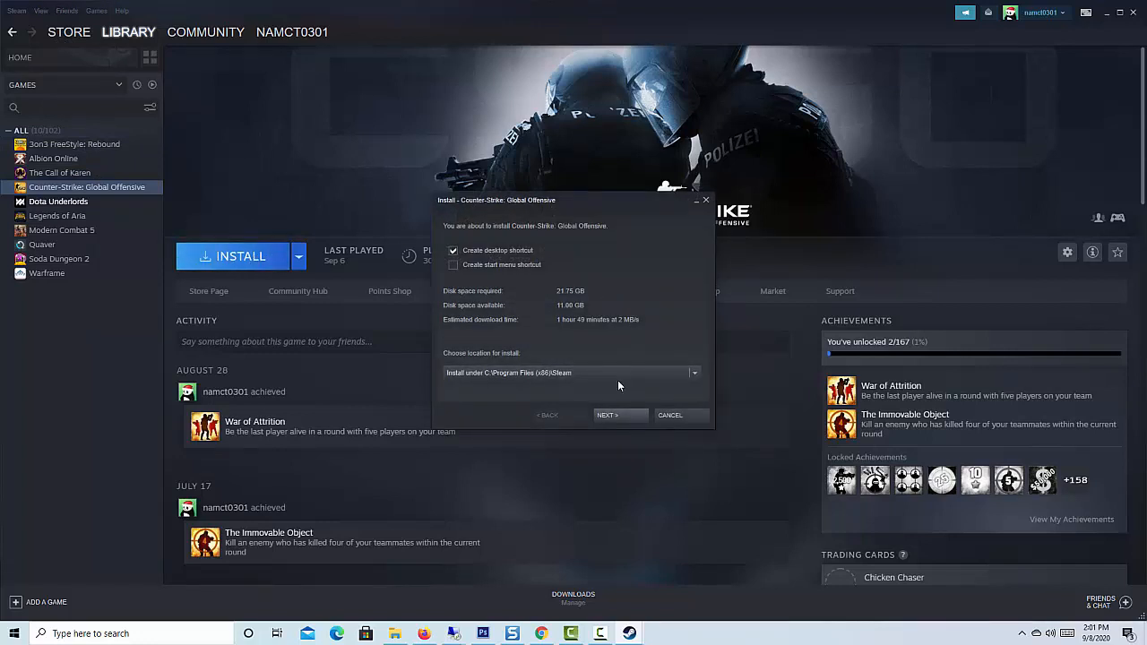
{"action": "left_click", "coordinate": [693, 372]}
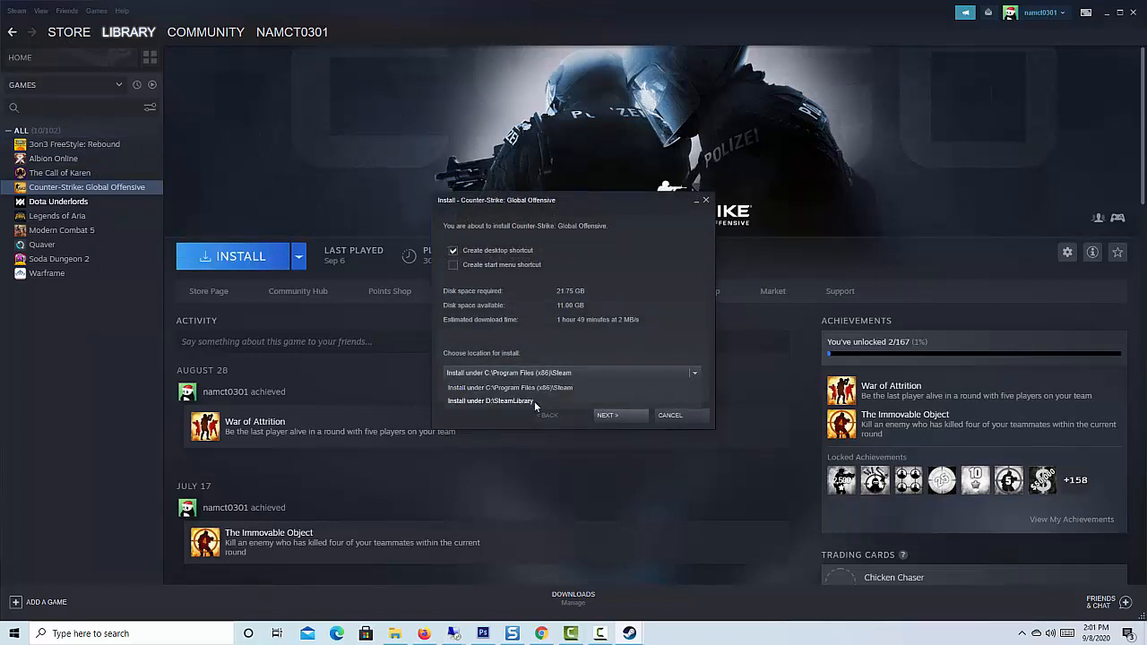
{"action": "left_click", "coordinate": [606, 416]}
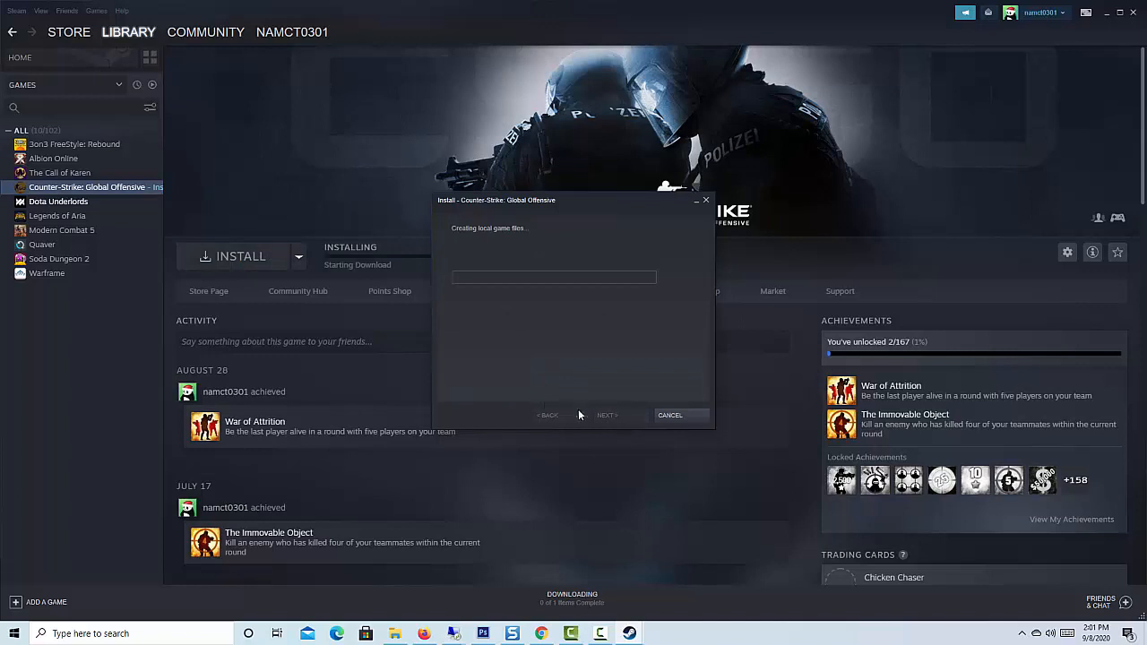
{"action": "left_click", "coordinate": [607, 416]}
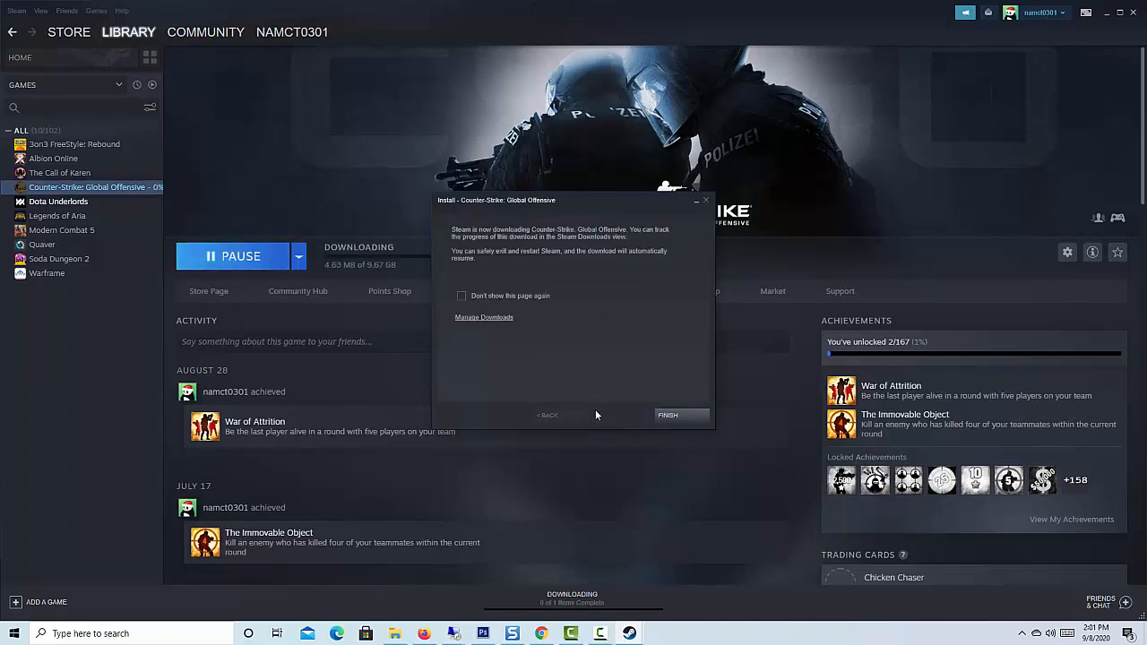
{"action": "left_click", "coordinate": [666, 416]}
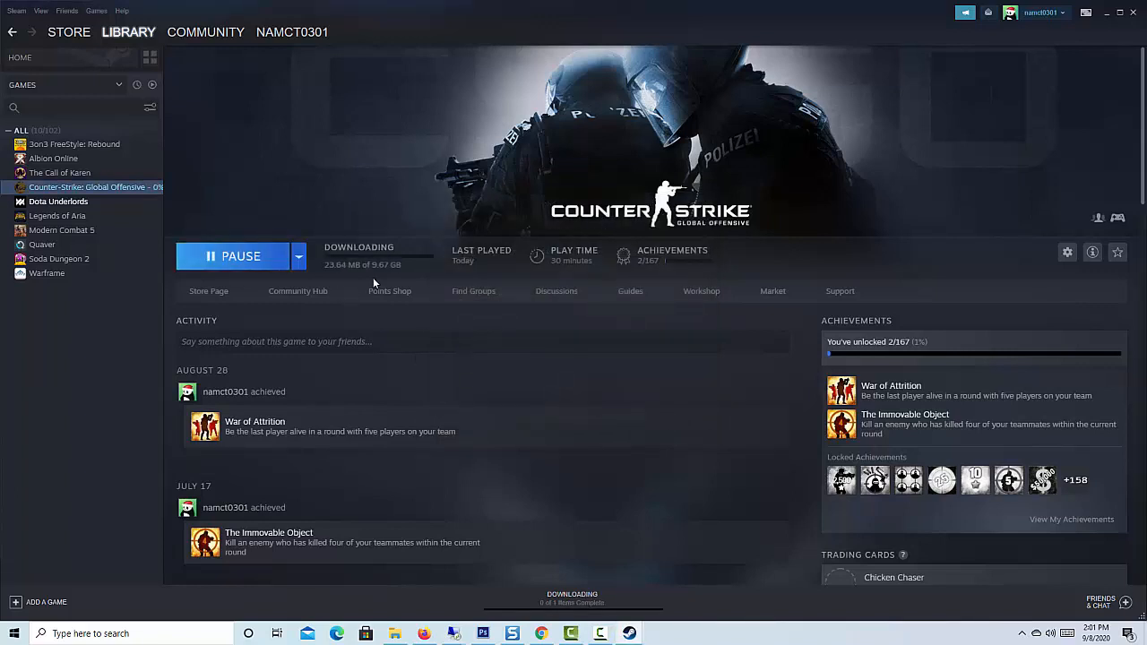